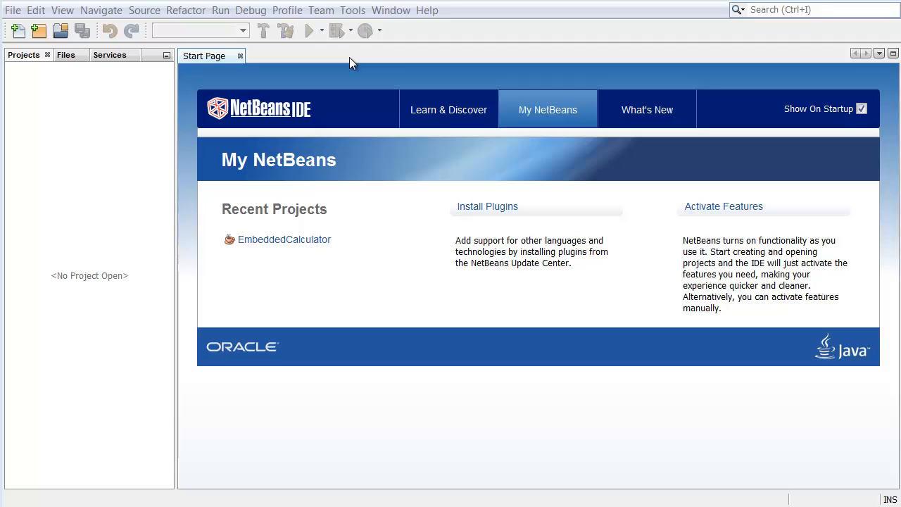
mouse_move(354, 12)
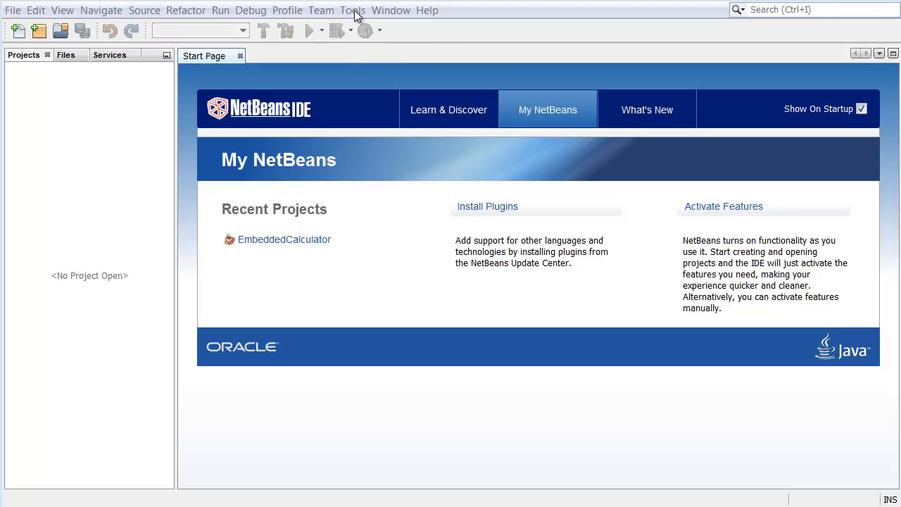
Show the update-center Settings in the Plugins manager via Tools > Plugins.
left_click(352, 10)
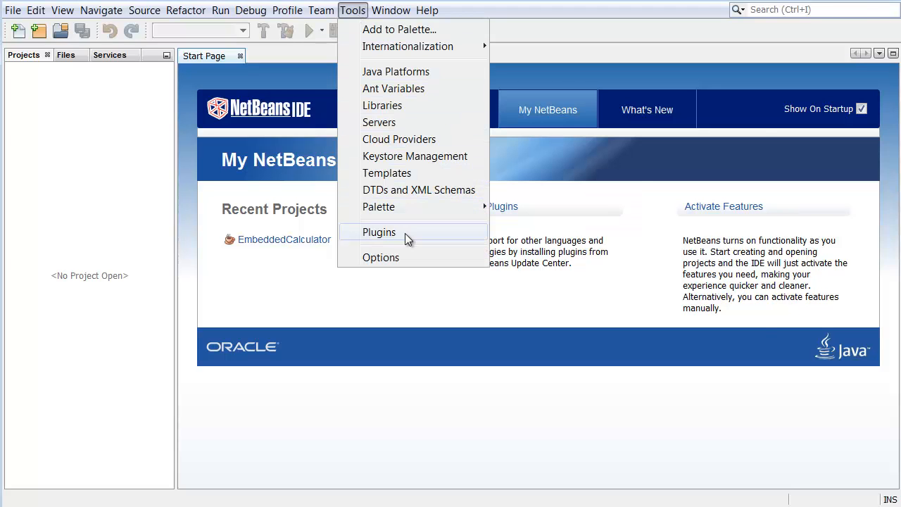
left_click(379, 233)
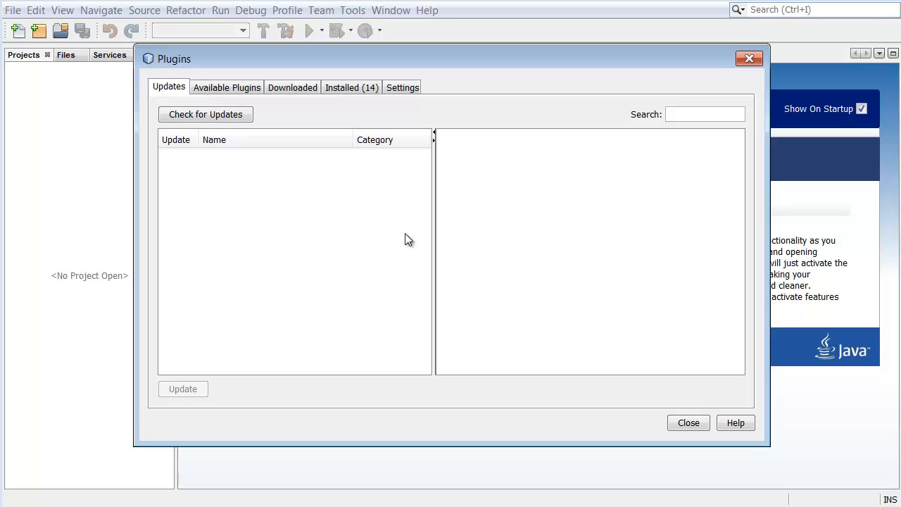
left_click(403, 88)
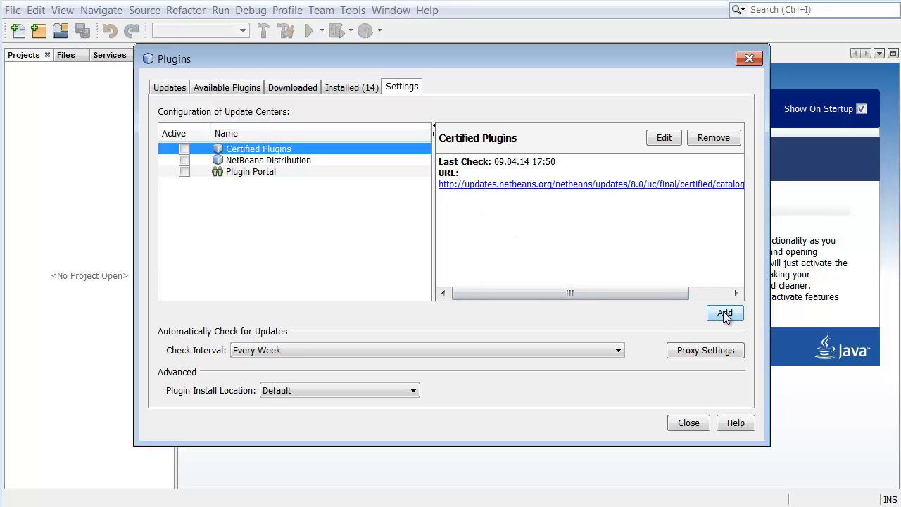
Add update center 'Java ME SDK Plugins' with URL file:/C:/Java_ME_SDK_plugins_Netbeans/updates.xml.
left_click(723, 312)
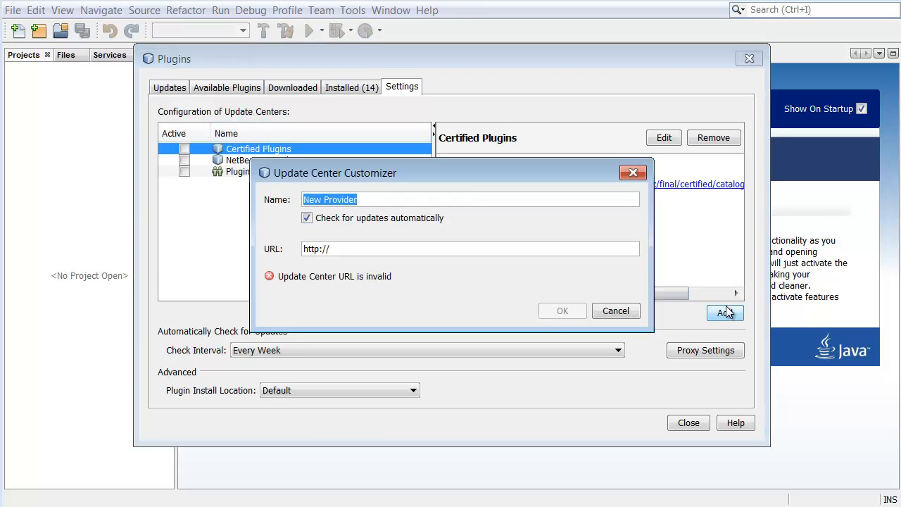
type("Java ME SDK")
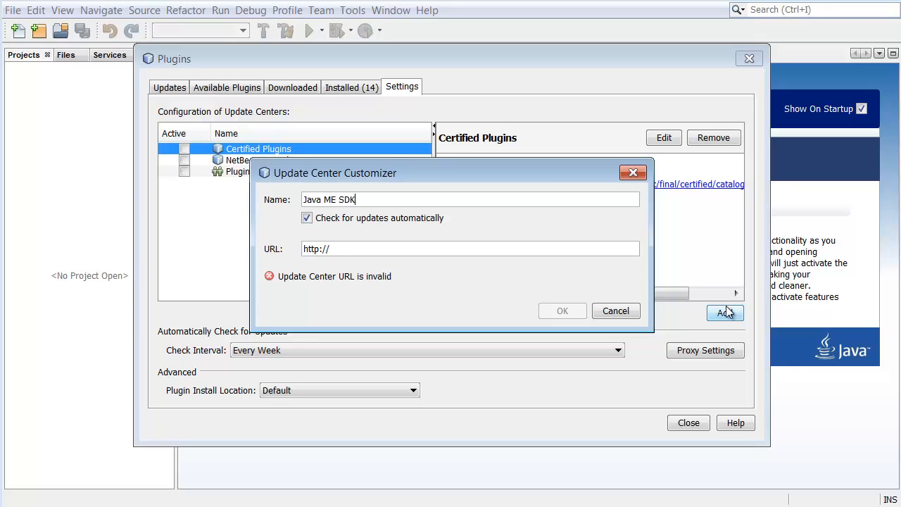
type("Plugins")
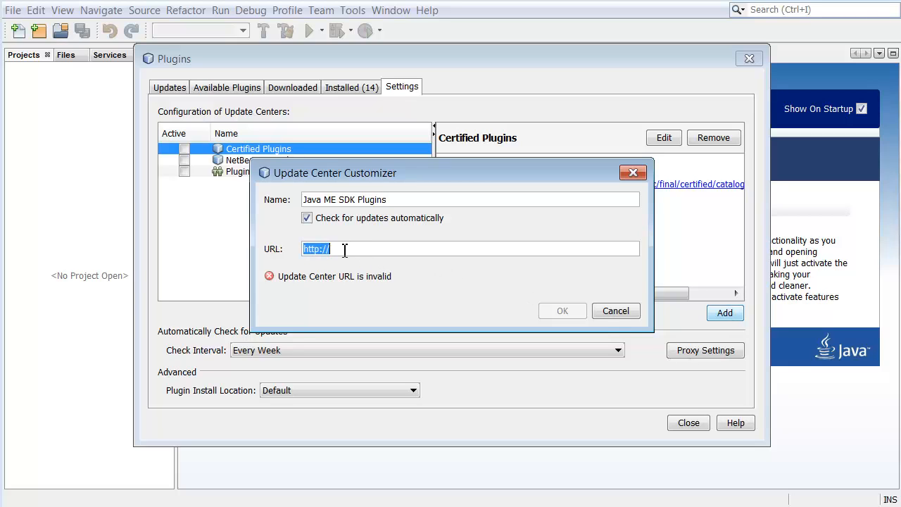
type("file:/C:/Java_ME_SDK_plugins_Netbeans/updates.xml")
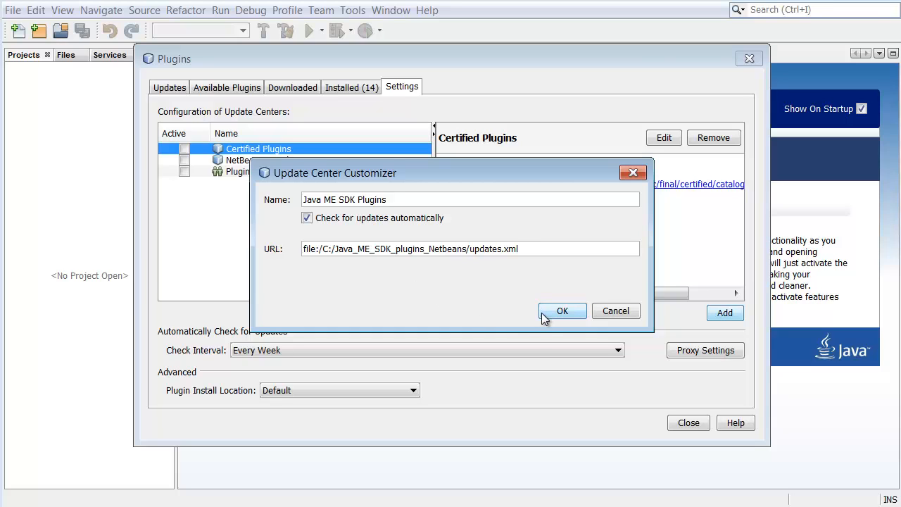
left_click(562, 311)
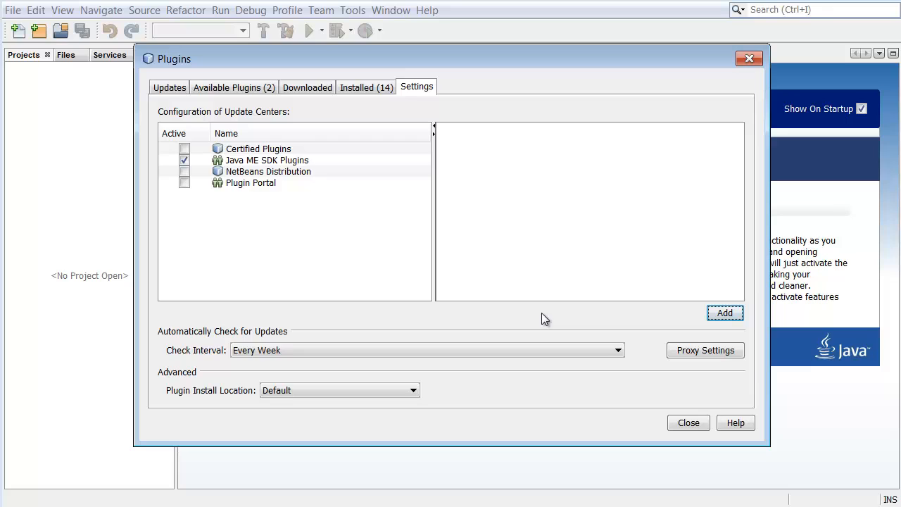
mouse_move(245, 237)
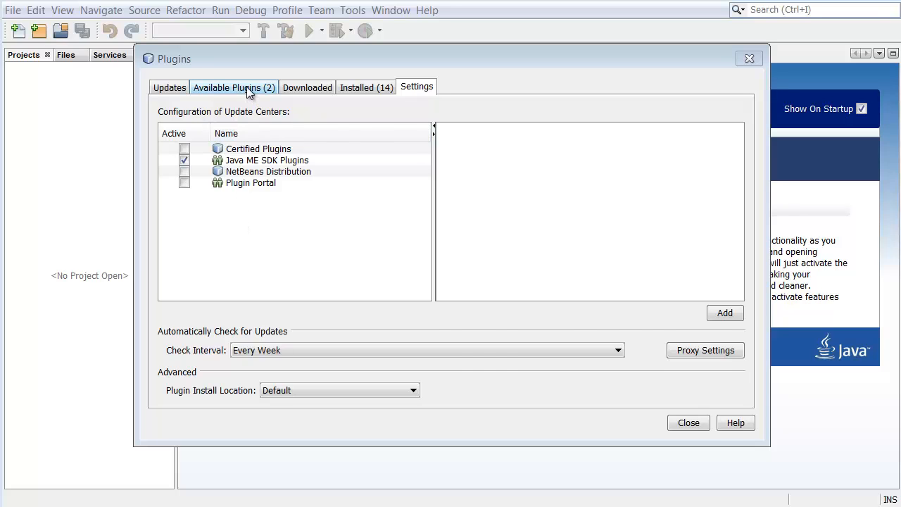
Under Available Plugins, tick Java ME SDK Tools and Java ME SDK Demos for installation.
left_click(233, 87)
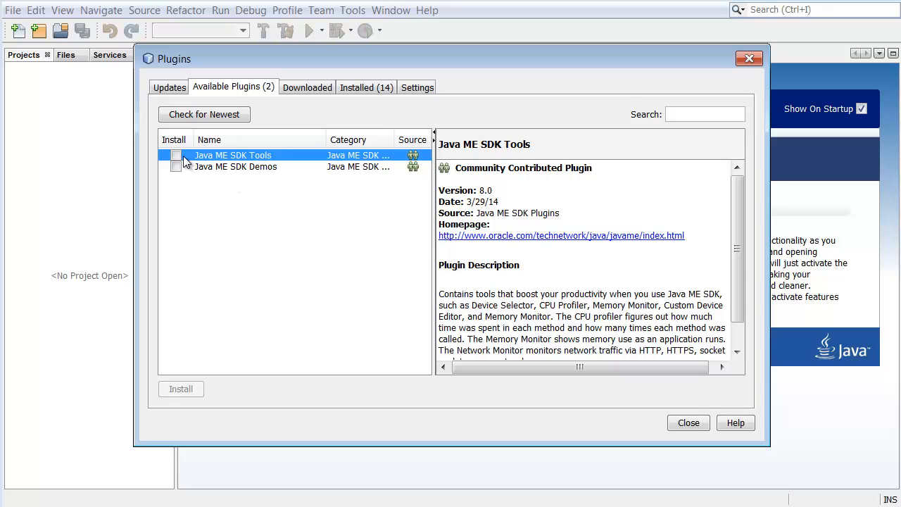
left_click(175, 155)
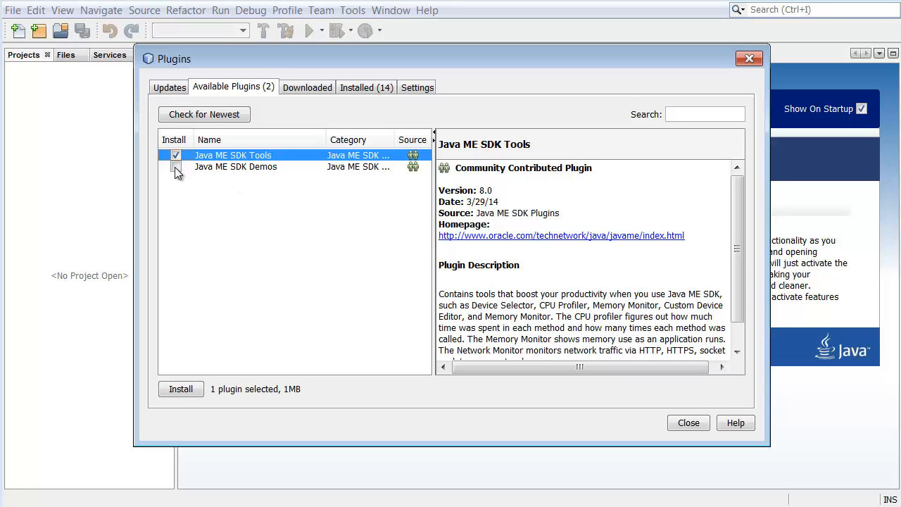
left_click(180, 389)
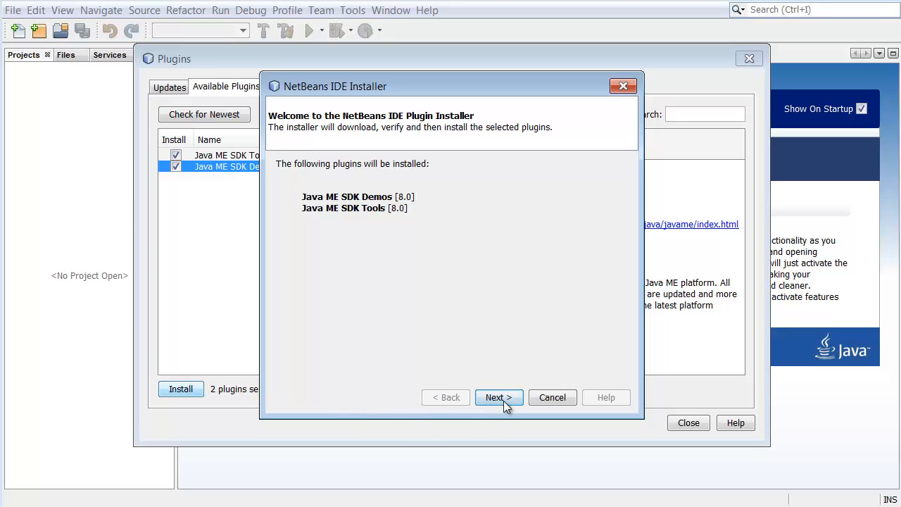
Accept the license, install both plugins and finish with Restart IDE Now.
left_click(498, 398)
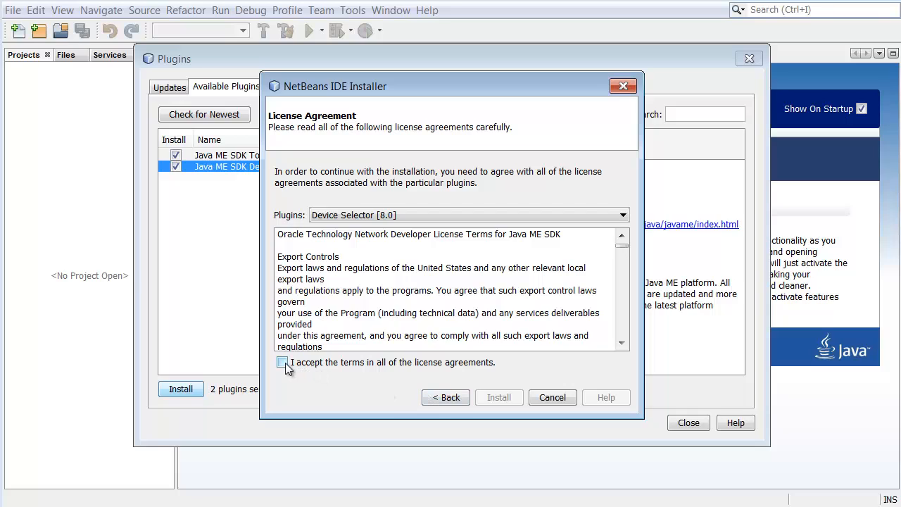
left_click(282, 362)
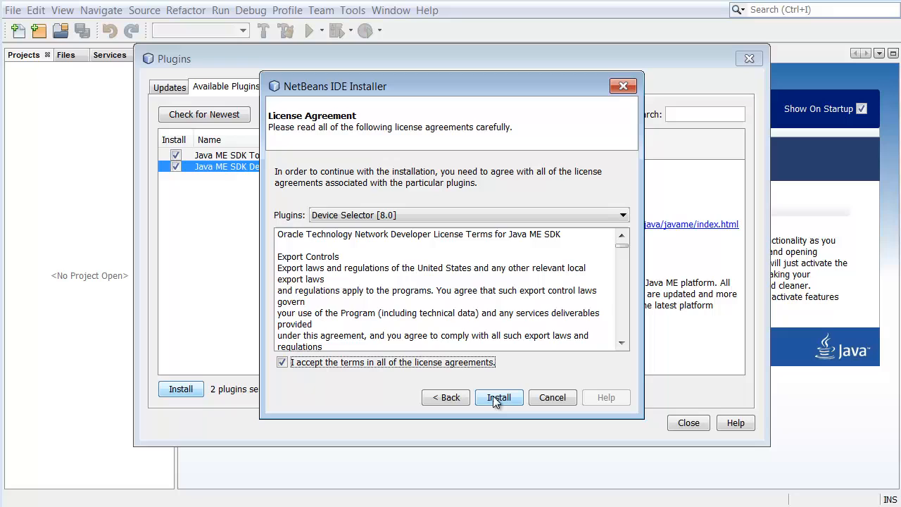
left_click(499, 398)
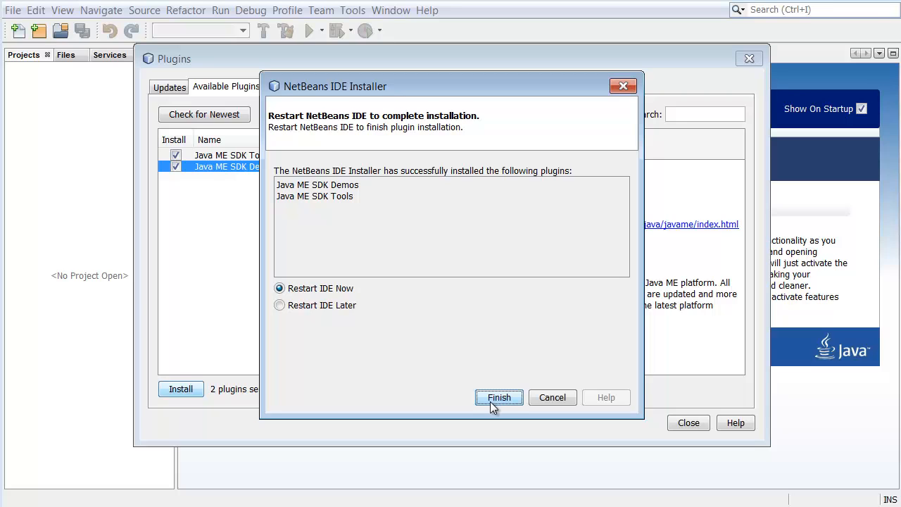
left_click(499, 397)
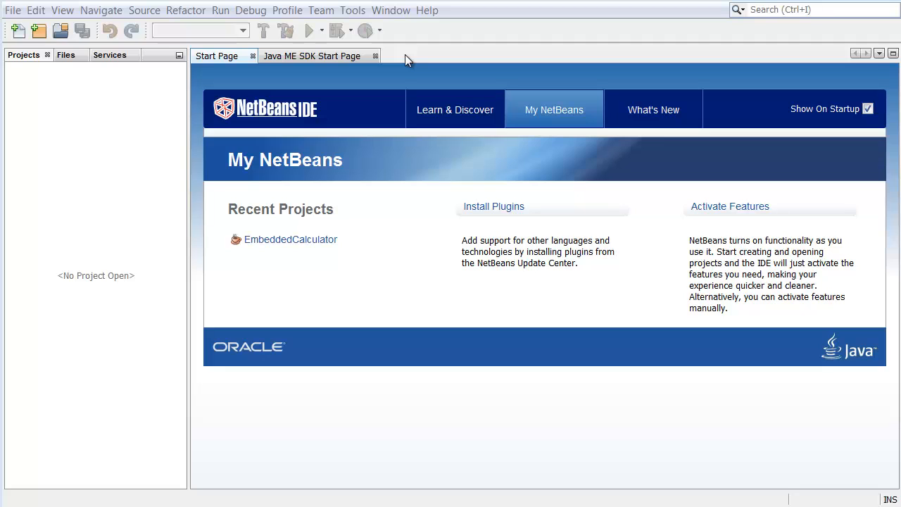
mouse_move(352, 16)
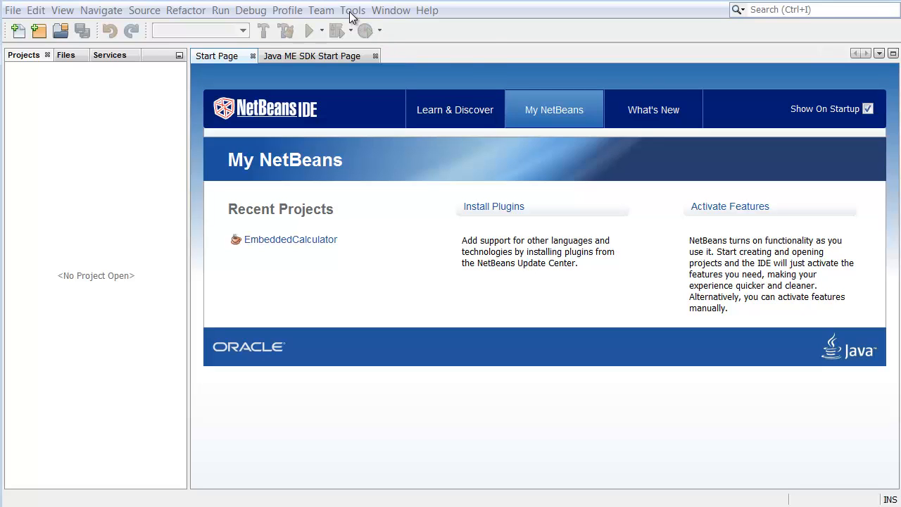
Show the Installed list in the Plugins manager via Tools > Plugins.
left_click(352, 10)
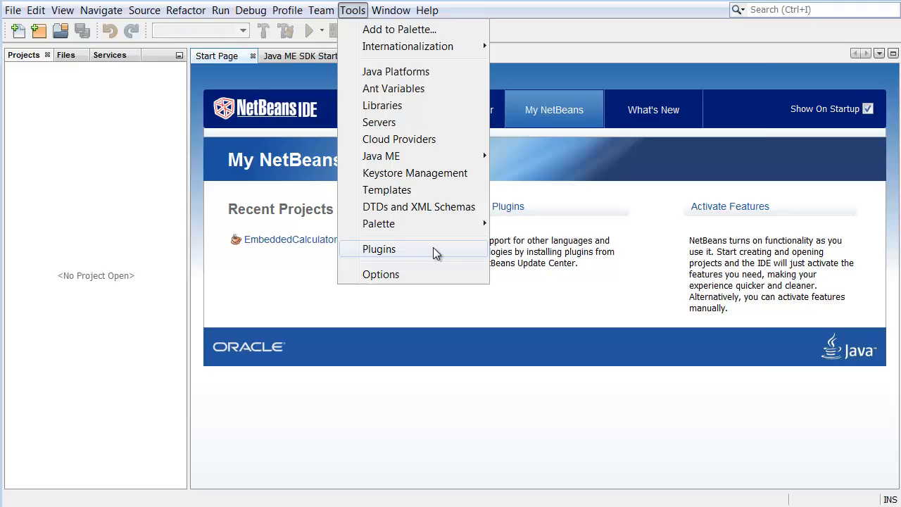
left_click(379, 248)
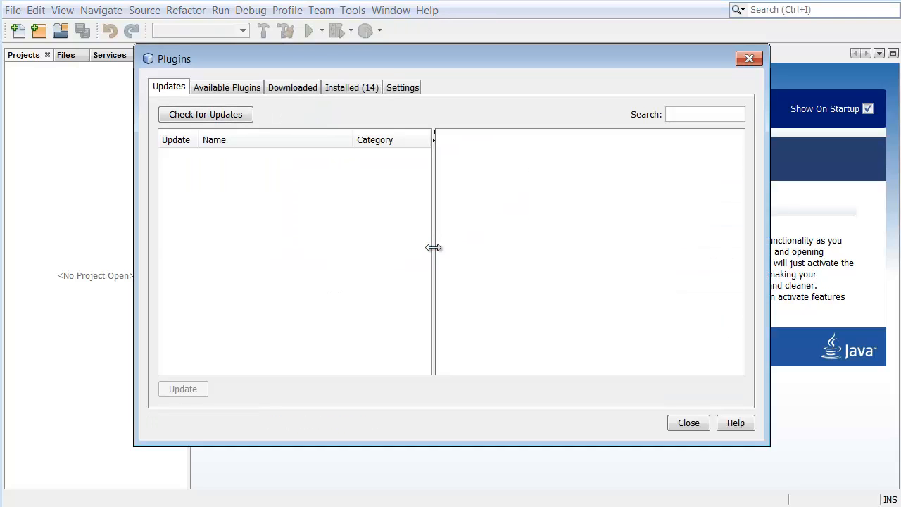
mouse_move(352, 98)
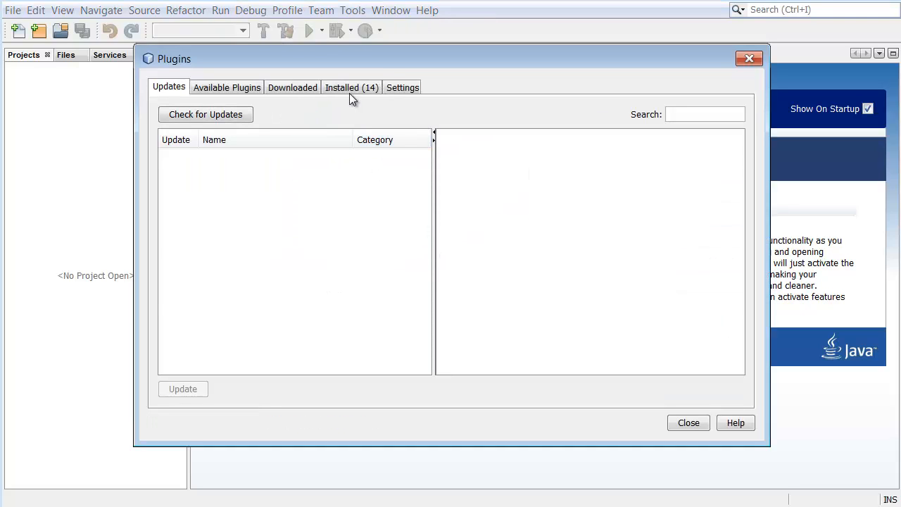
left_click(352, 87)
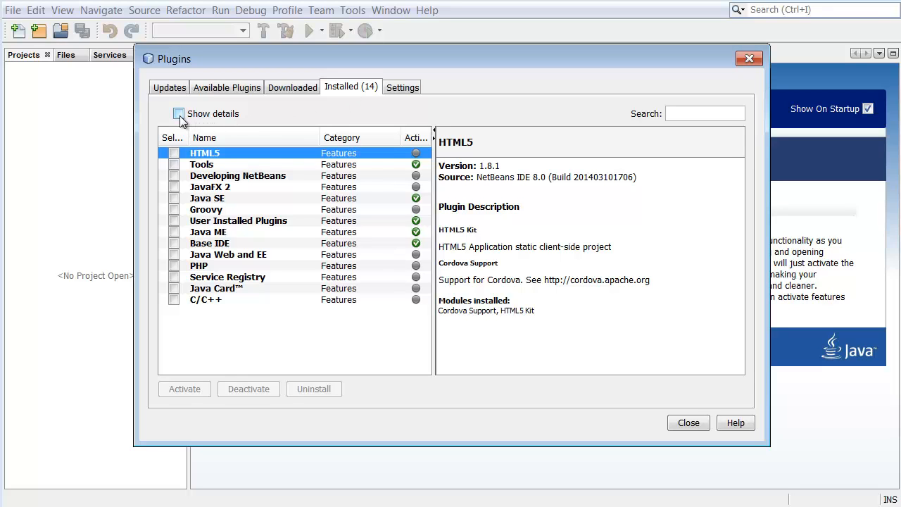
Show details, check the Java ME SDK Demos entry is active, and close the Plugins manager.
left_click(179, 112)
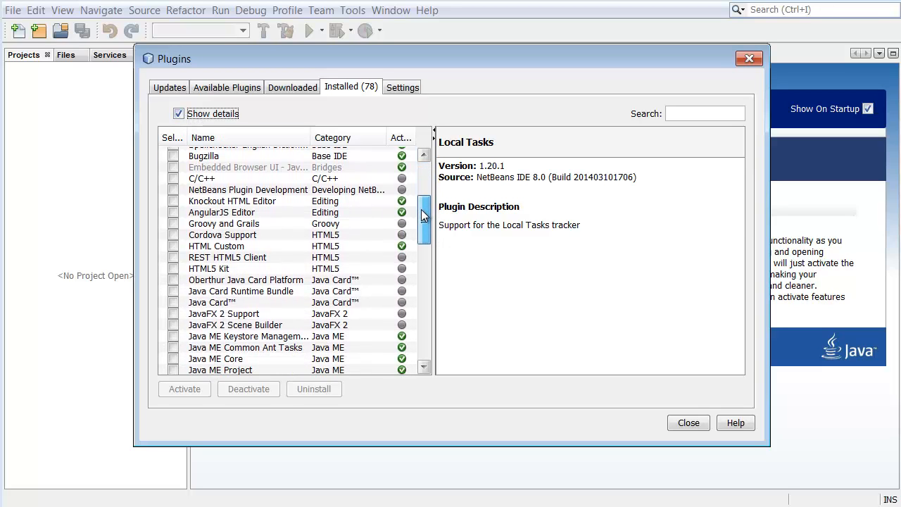
scroll("down", 3)
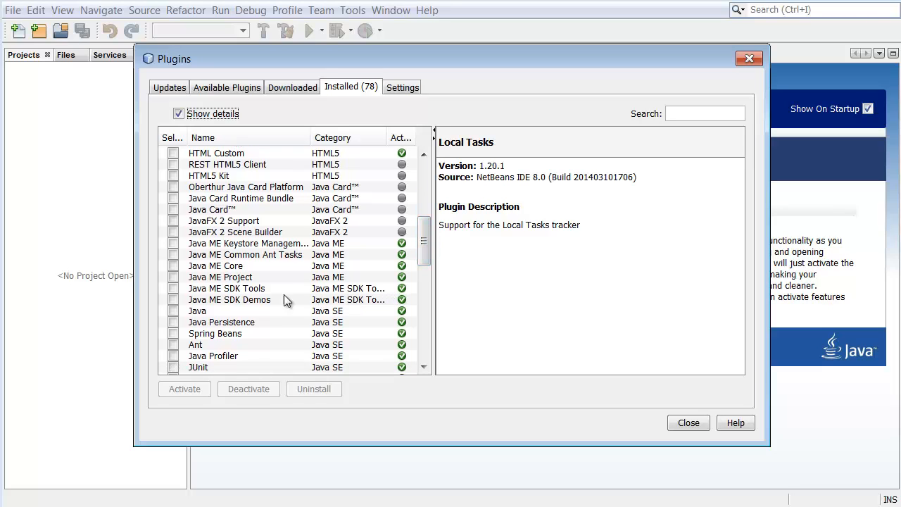
mouse_move(278, 294)
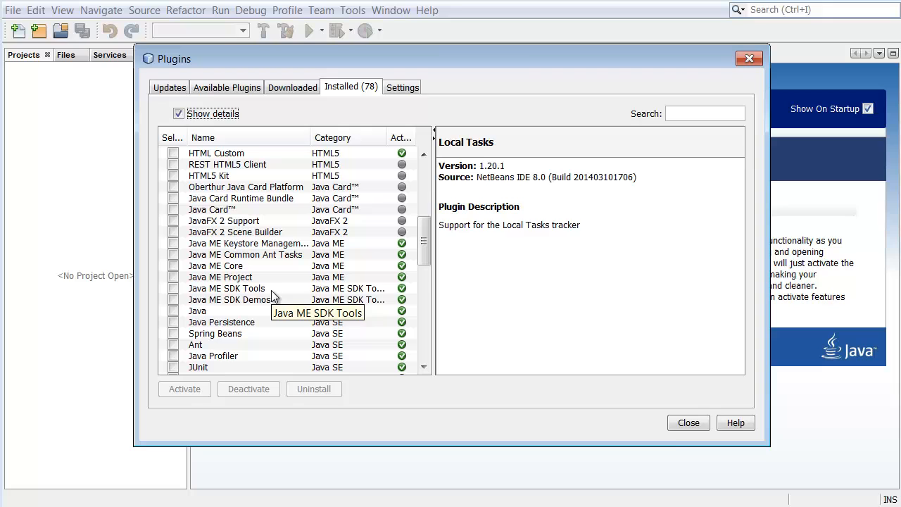
left_click(230, 299)
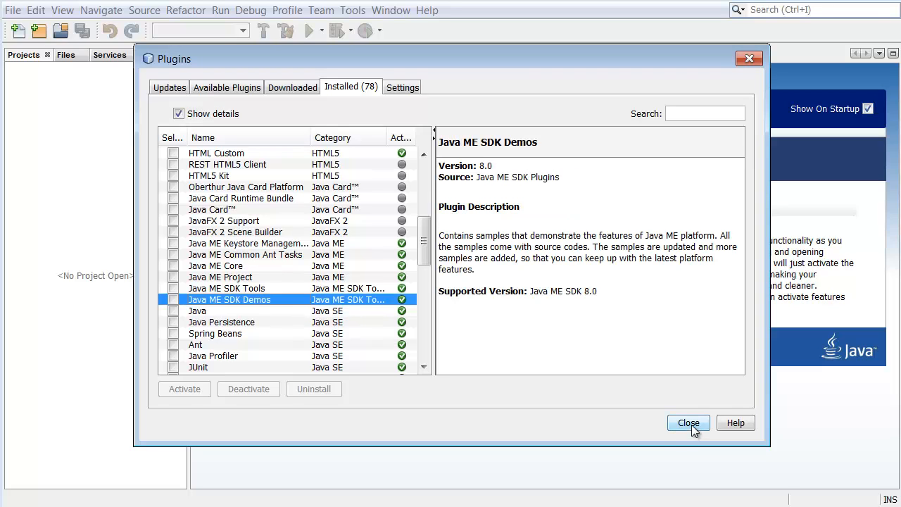
left_click(688, 423)
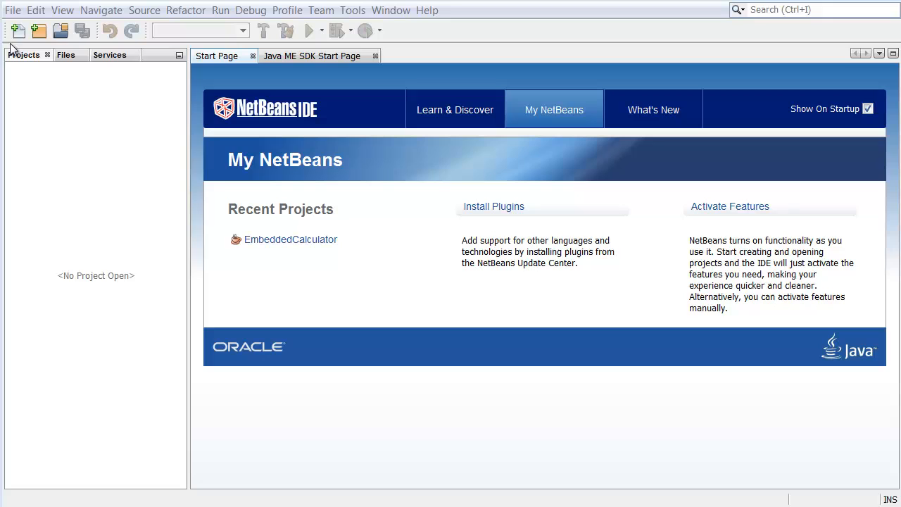
Bring up the File menu commands.
left_click(12, 10)
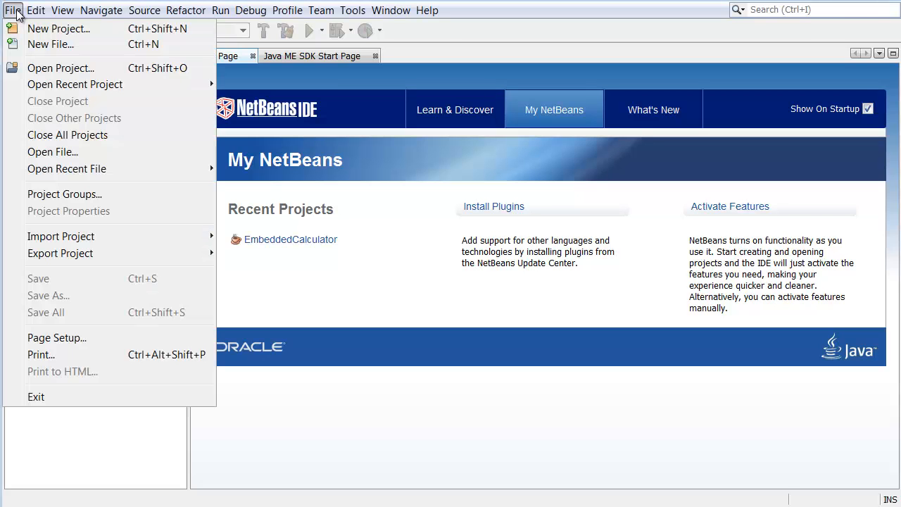
Create a new project from Samples > Java ME SDK 8.0 > Data Collection Demo.
left_click(59, 28)
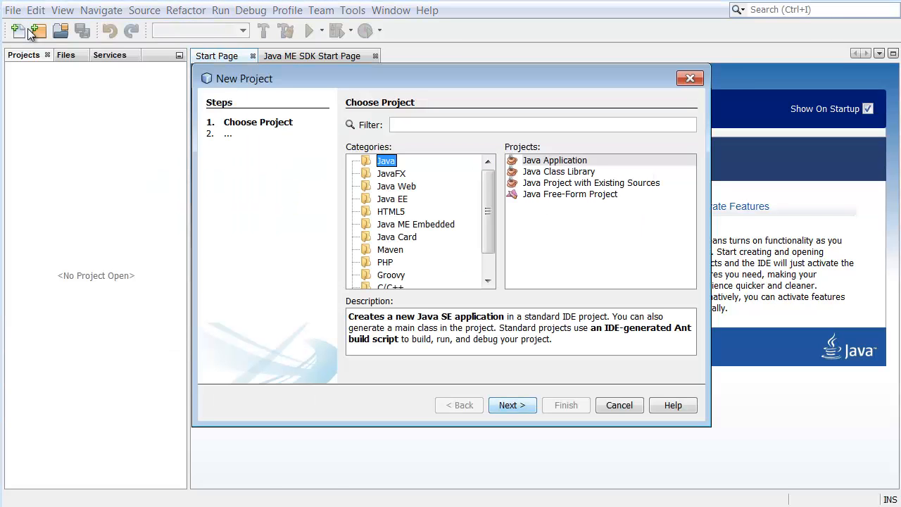
mouse_move(77, 68)
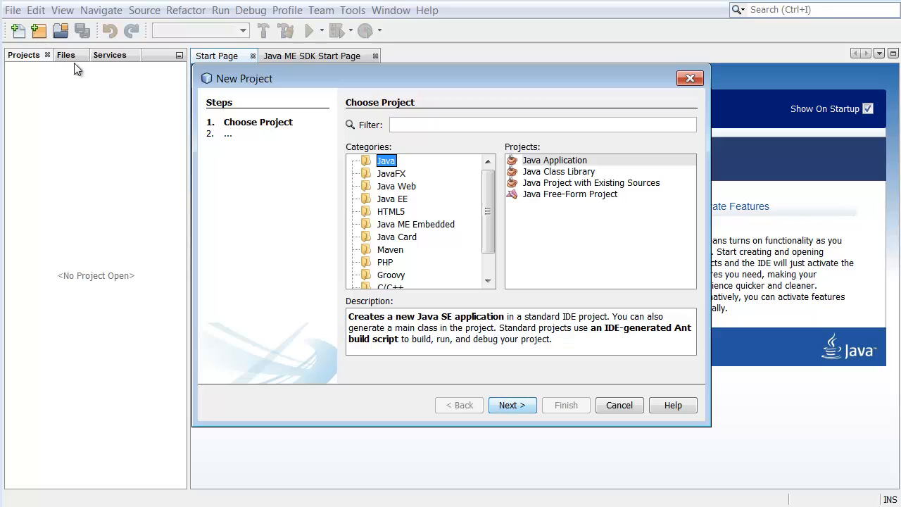
scroll("down", 3)
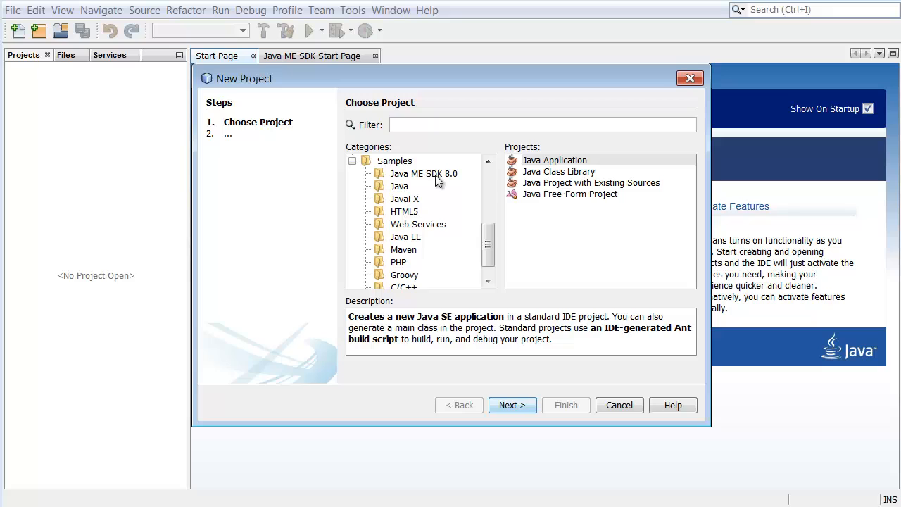
left_click(423, 173)
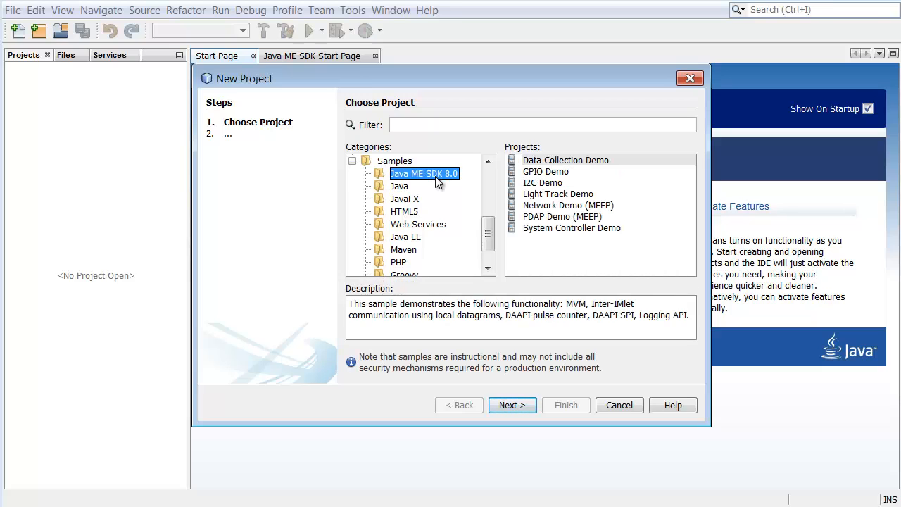
mouse_move(463, 195)
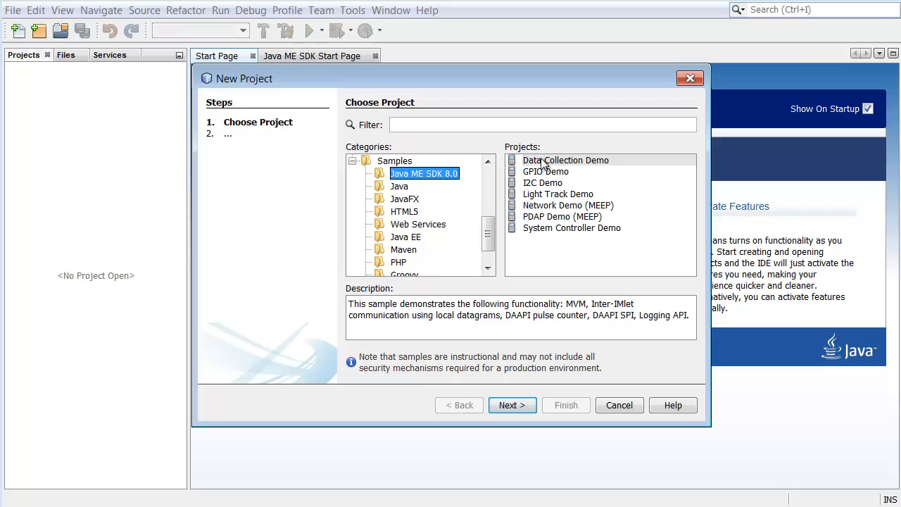
left_click(566, 161)
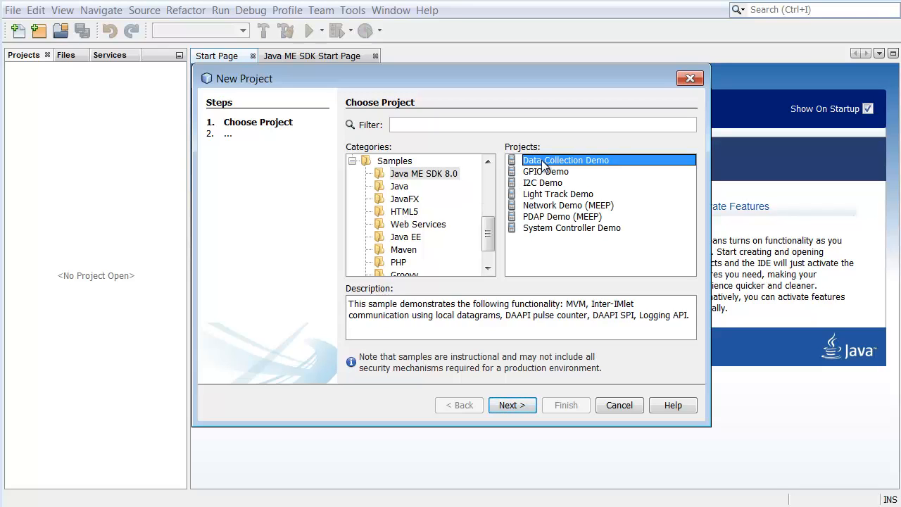
mouse_move(551, 394)
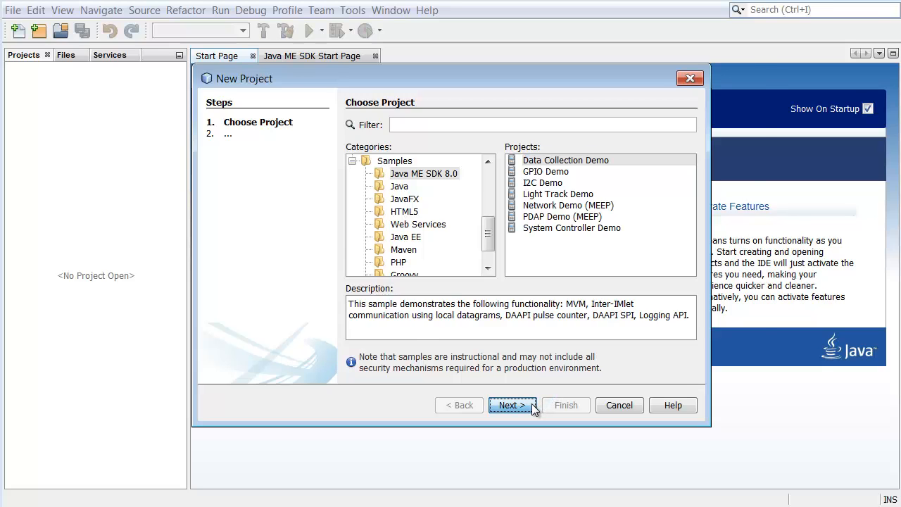
left_click(513, 406)
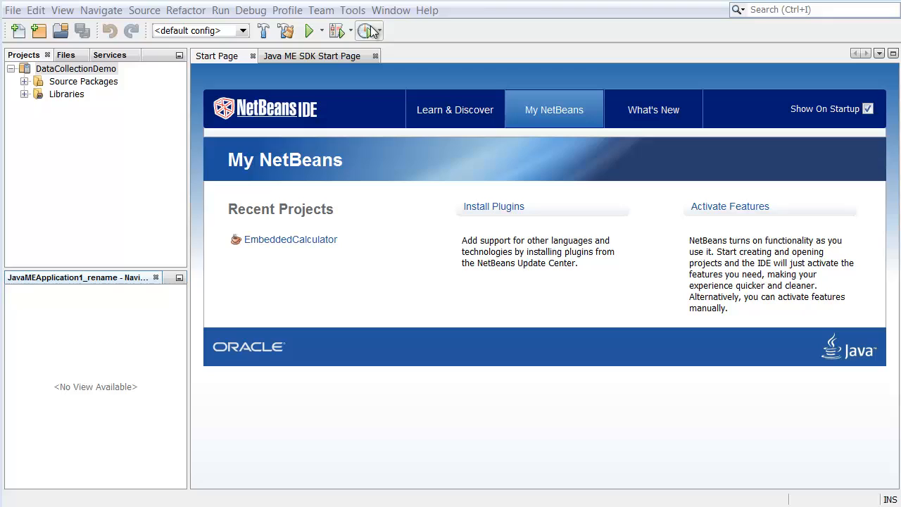
Show the Device Selector via Tools > Java ME.
left_click(353, 10)
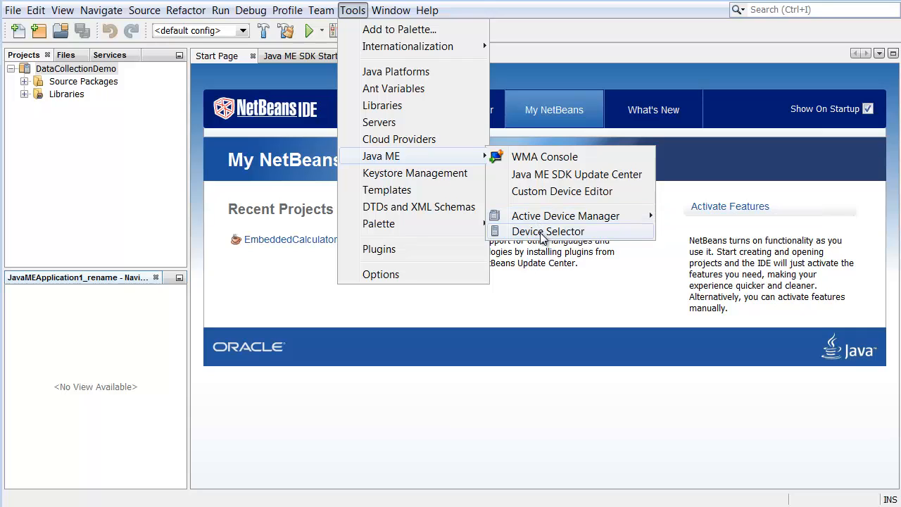
left_click(549, 231)
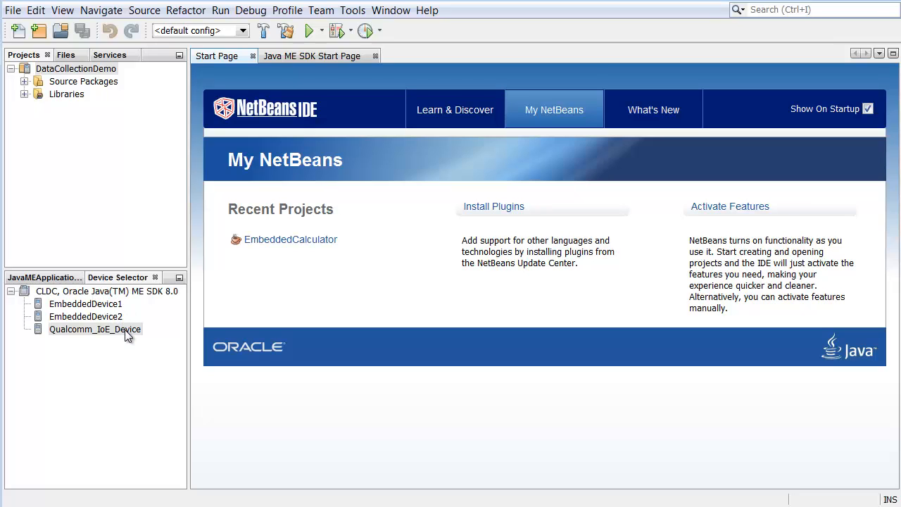
mouse_move(130, 360)
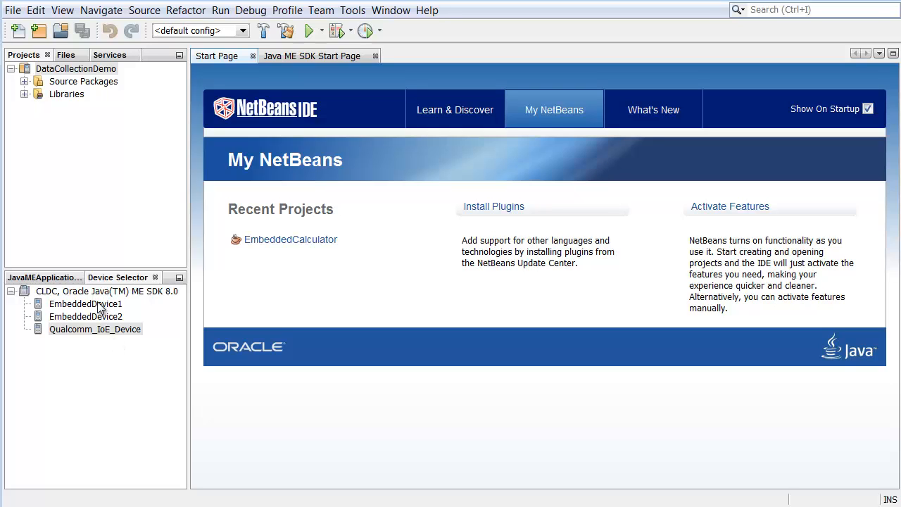
View info for EmbeddedDevice1, EmbeddedDevice2 and Qualcomm_IoE_Device, then bring up EmbeddedDevice1's run options.
double_click(85, 304)
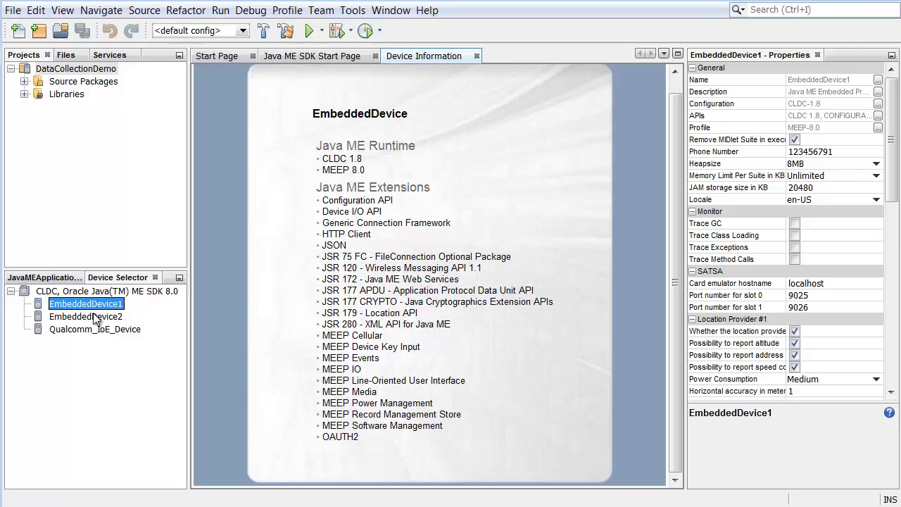
left_click(86, 316)
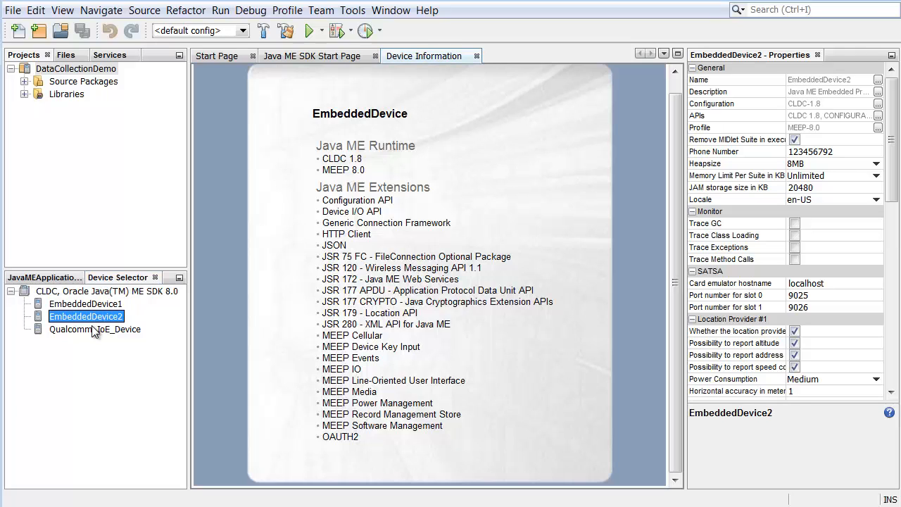
left_click(94, 329)
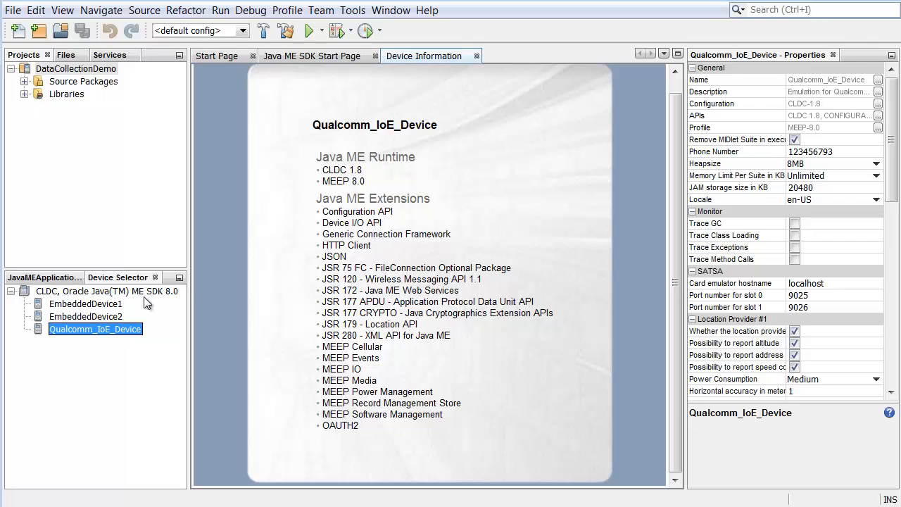
left_click(473, 56)
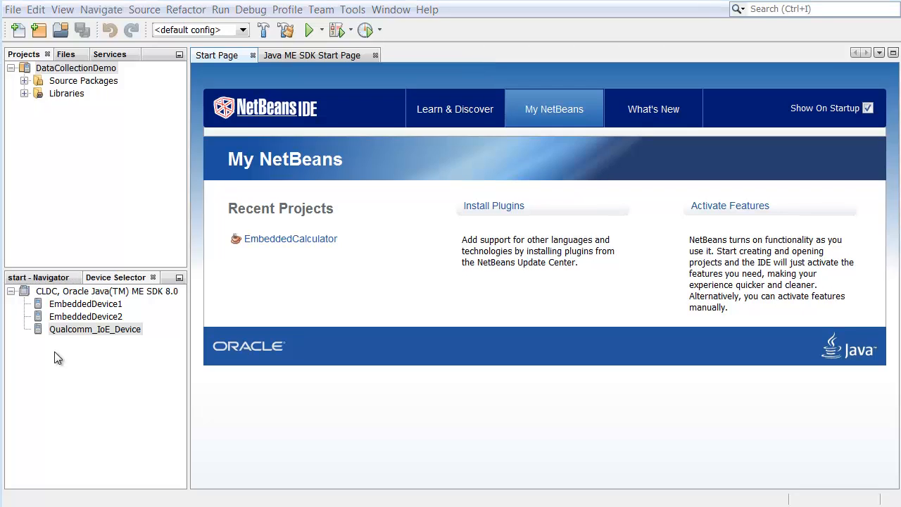
mouse_move(71, 316)
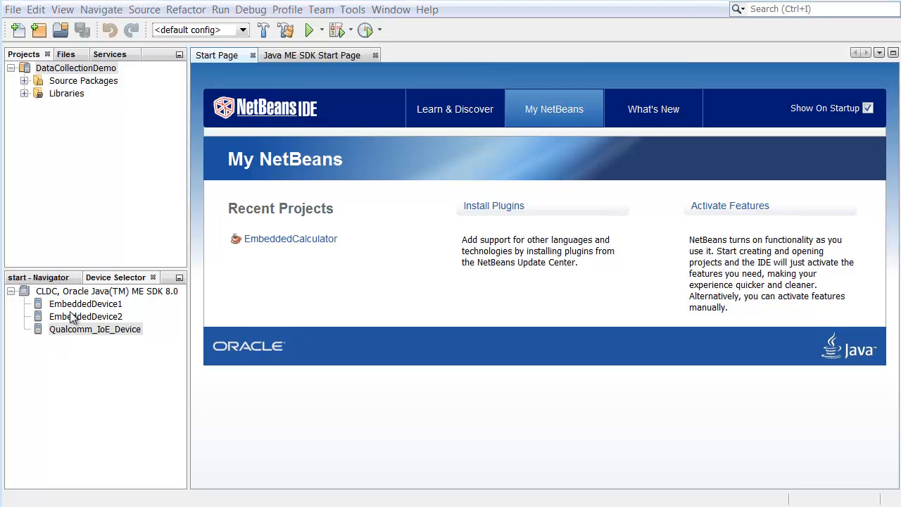
right_click(85, 305)
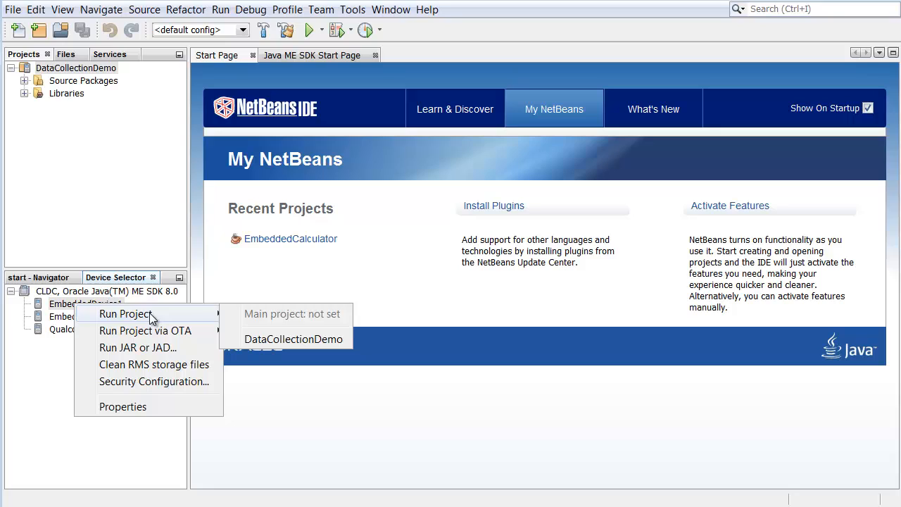
Run DataCollectionDemo on EmbeddedDevice1 and launch its three IMlets from the Select IMlets To Run dialog.
left_click(293, 338)
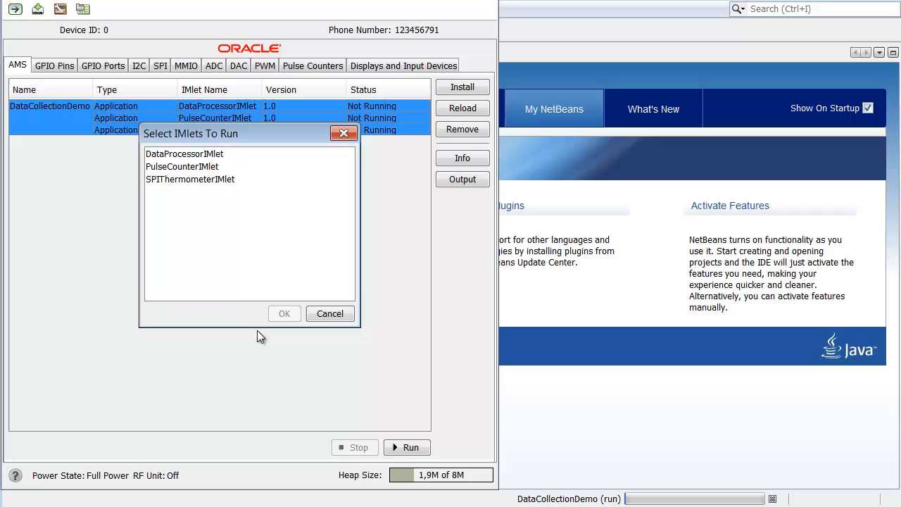
mouse_move(218, 167)
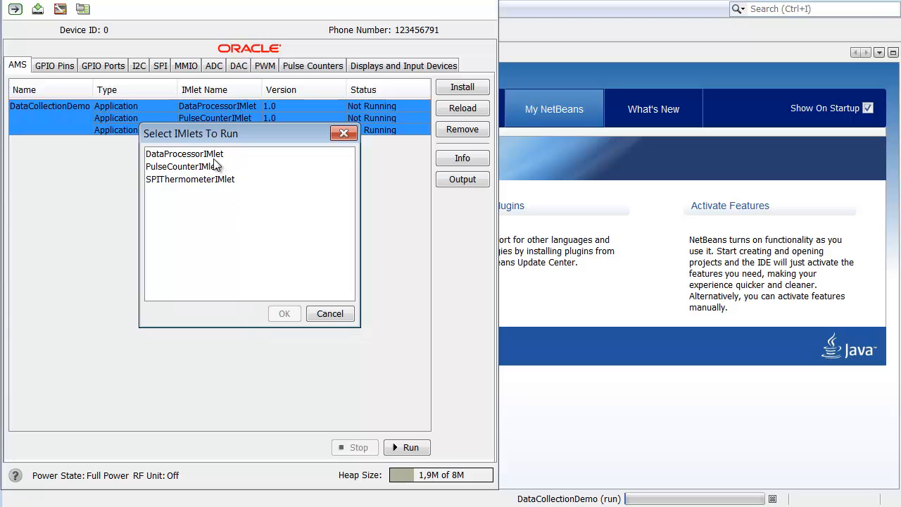
left_click(180, 166)
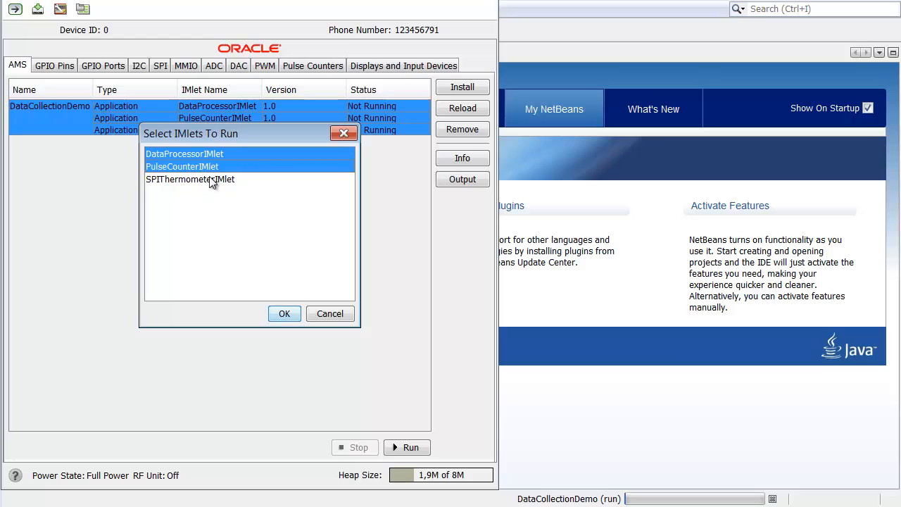
left_click(285, 312)
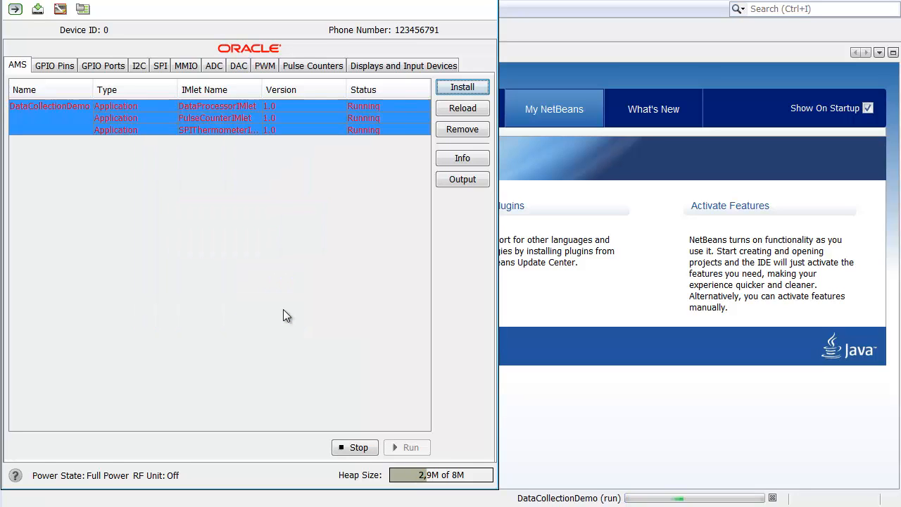
mouse_move(401, 251)
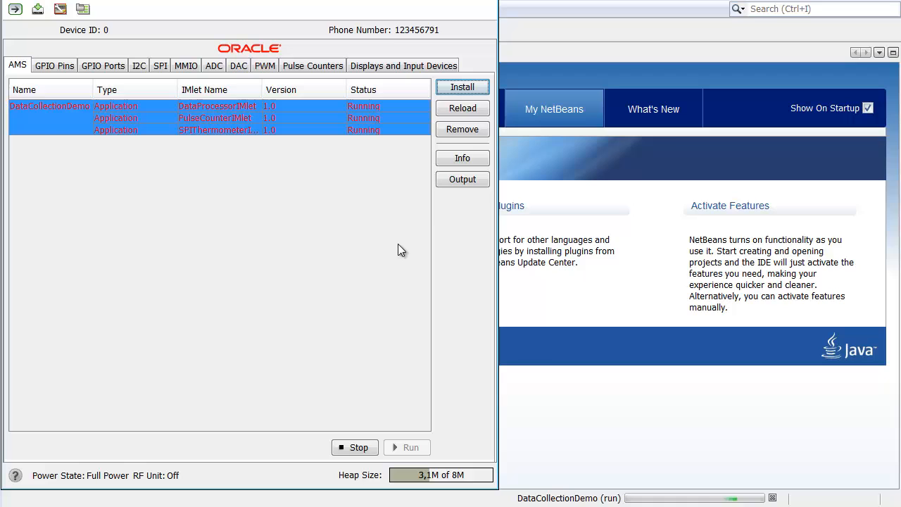
Show the IMlets' sensor-reading log output, stop them, and exit the emulator confirming the Hot Deployment prompt.
left_click(462, 178)
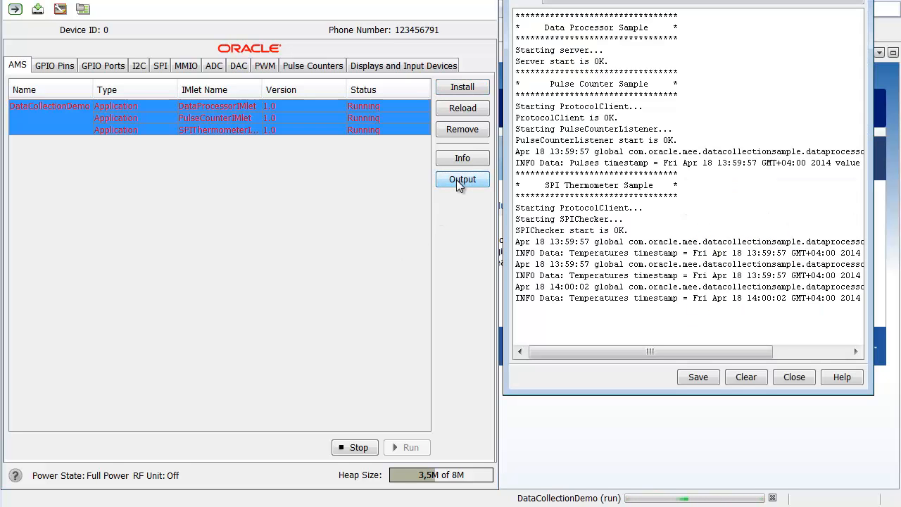
mouse_move(451, 251)
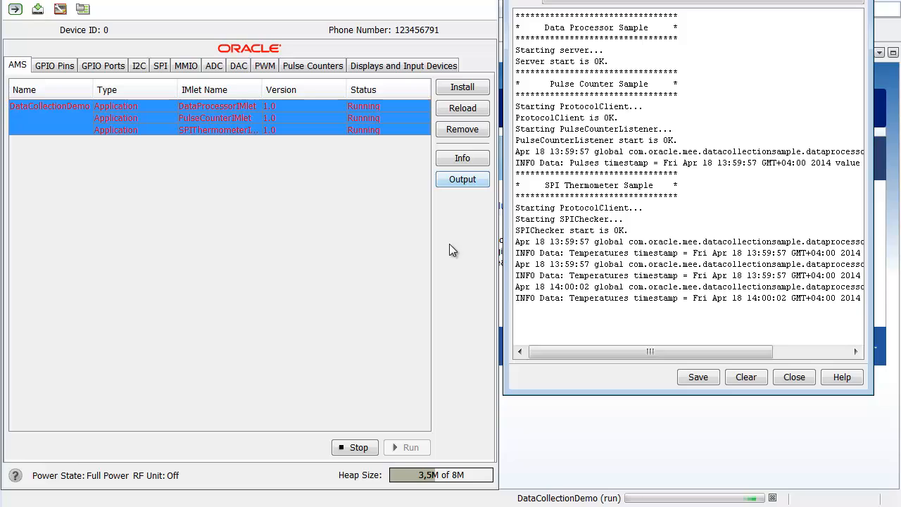
mouse_move(445, 324)
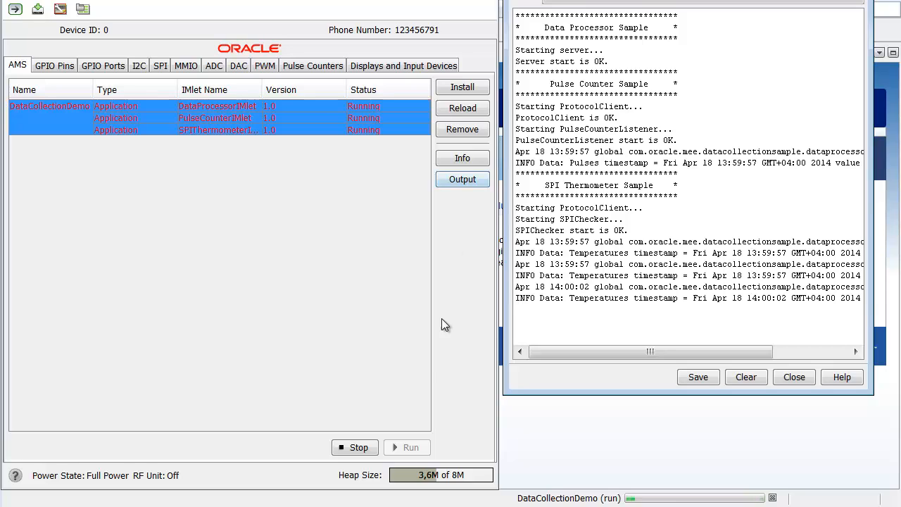
left_click(355, 448)
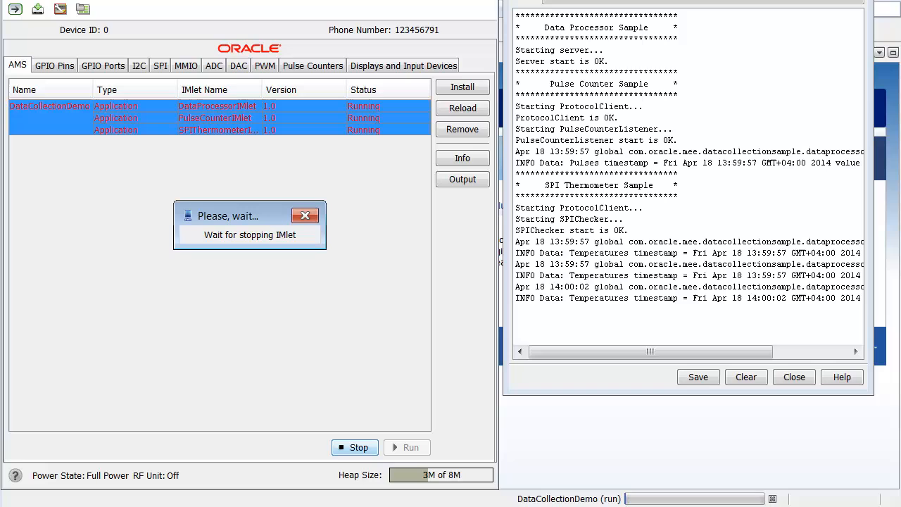
left_click(355, 448)
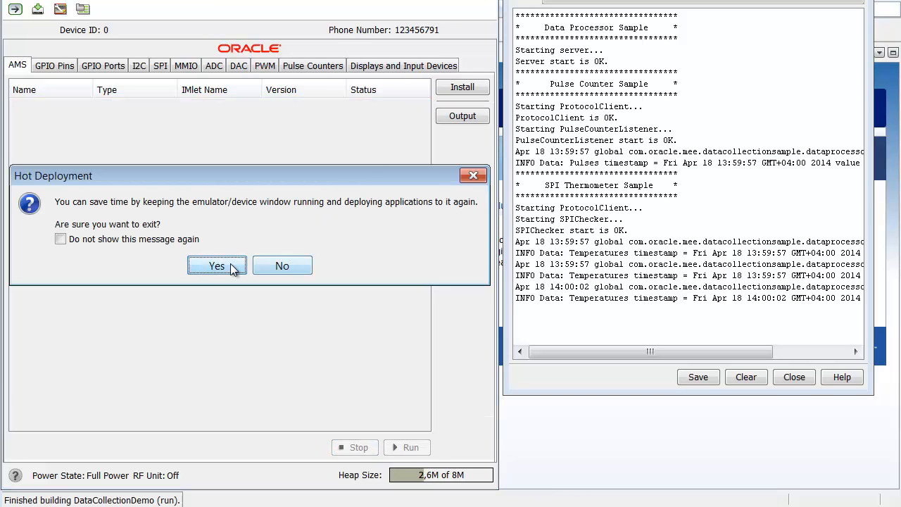
left_click(217, 265)
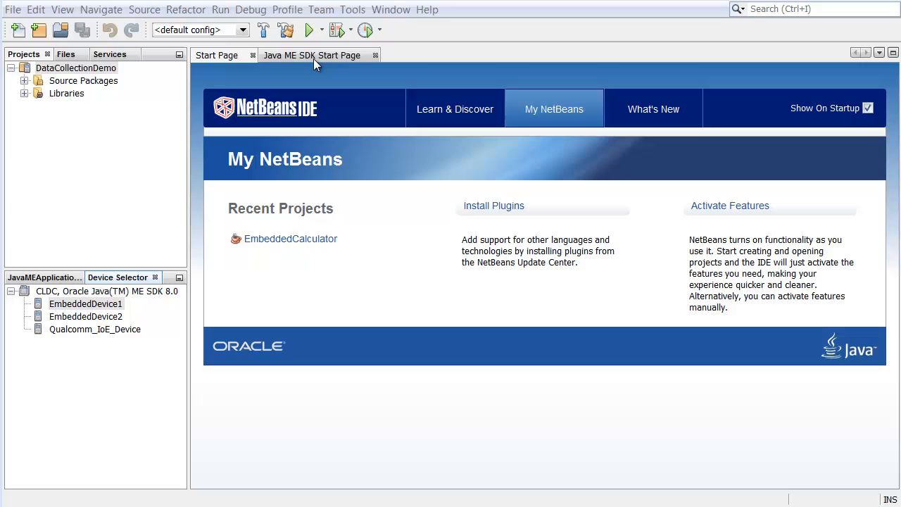
left_click(288, 8)
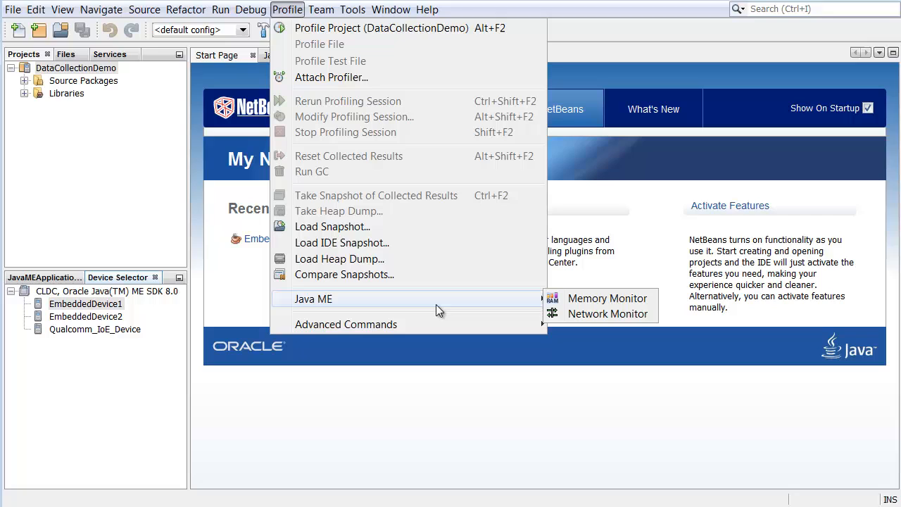
mouse_move(200, 264)
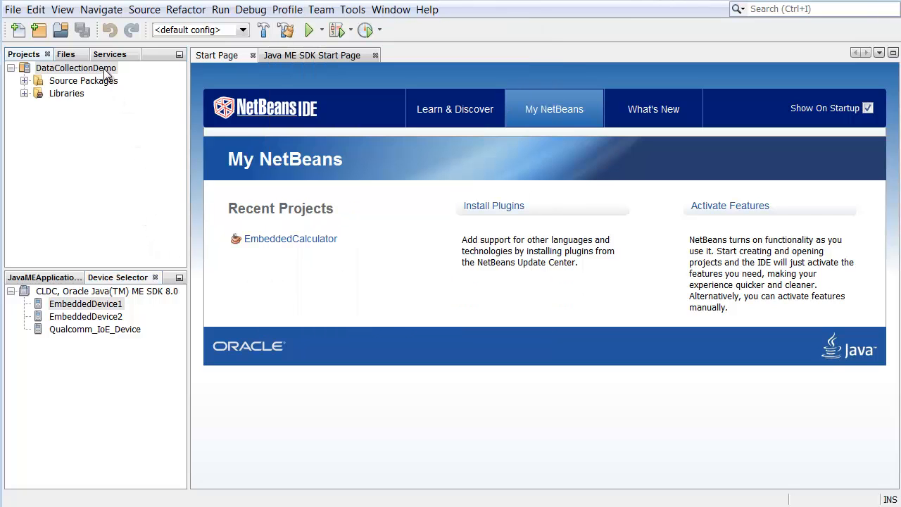
Start a CPU Profiler session on the DataCollectionDemo project from its context menu.
right_click(76, 67)
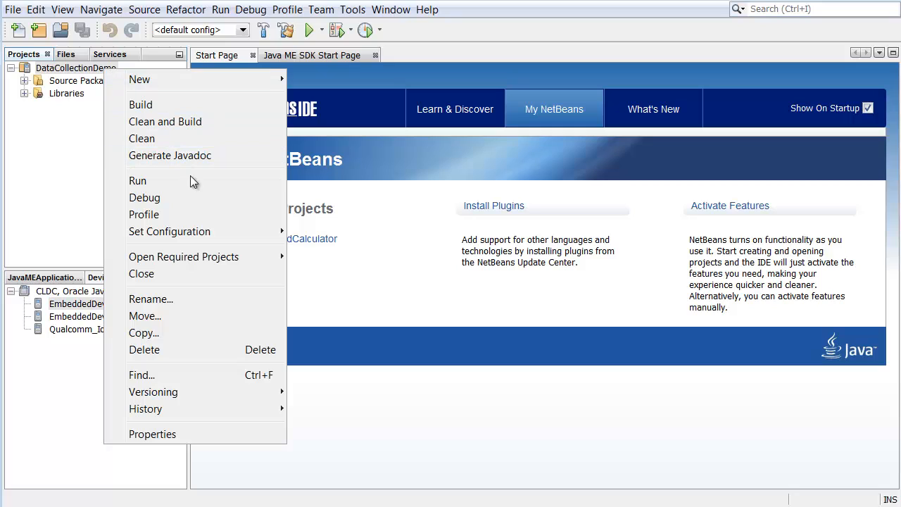
left_click(144, 214)
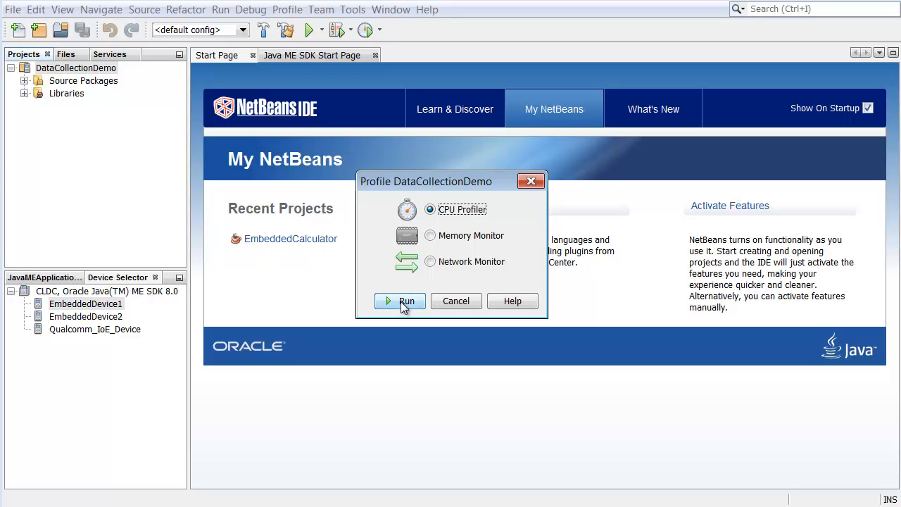
left_click(400, 301)
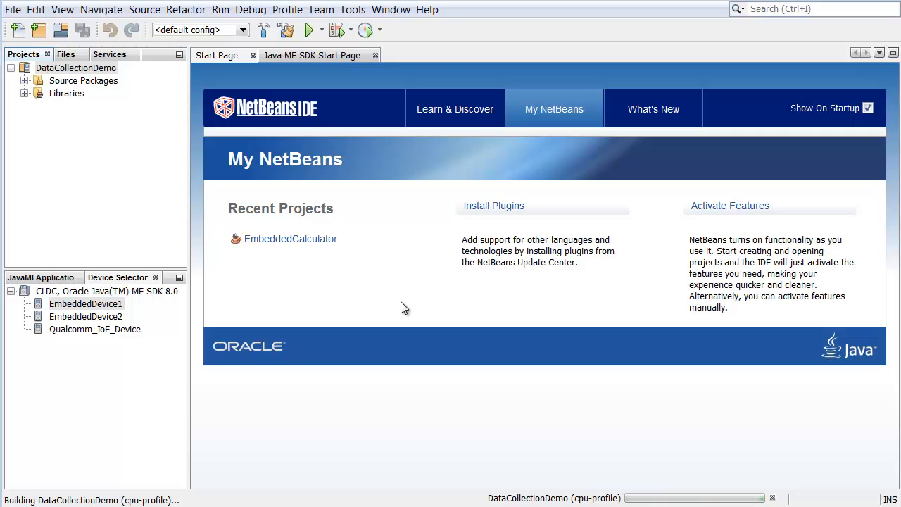
Launch all three IMlets in the emulator for profiling, then stop them to end the run.
left_click(309, 29)
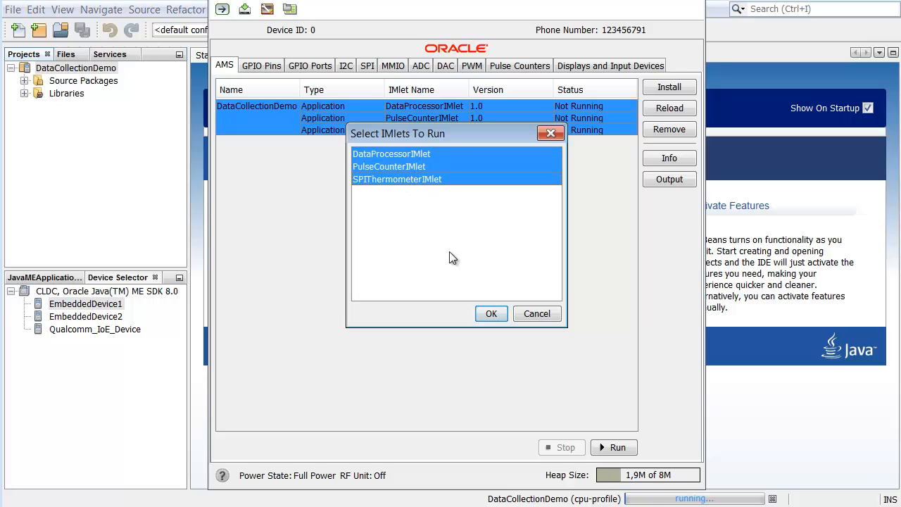
left_click(490, 312)
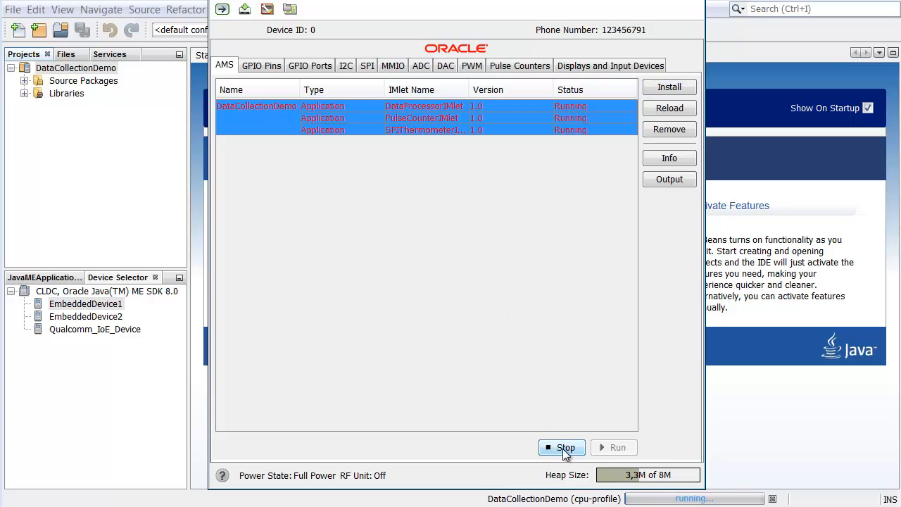
left_click(562, 447)
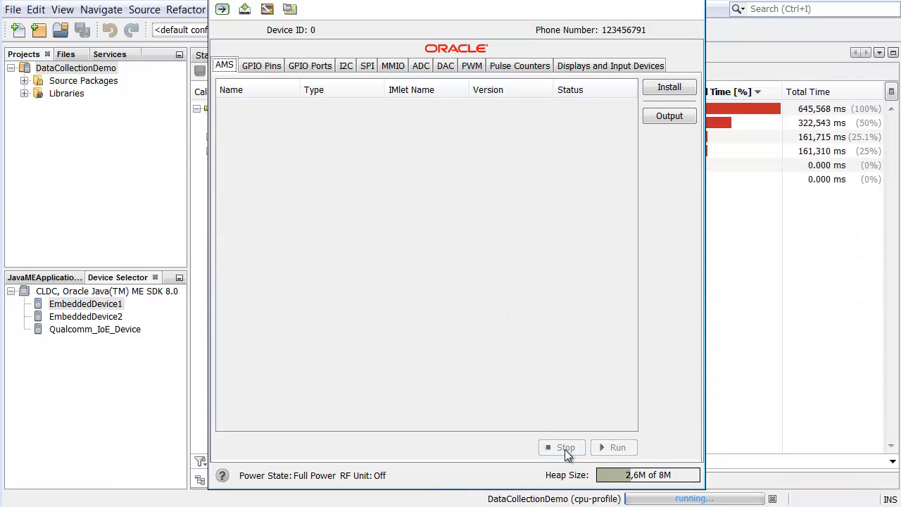
Close the emulator and show the CPU snapshot's Info summary (sampled profiling, 10 ms period).
left_click(566, 447)
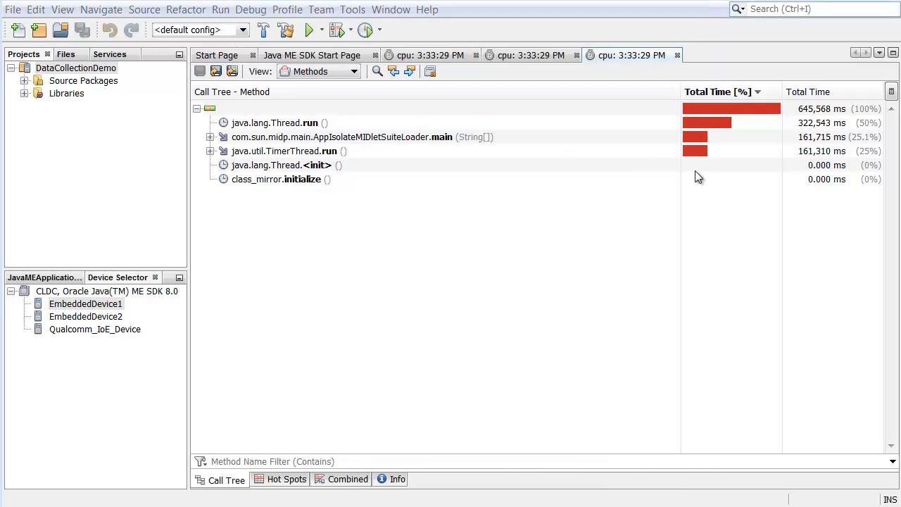
mouse_move(624, 273)
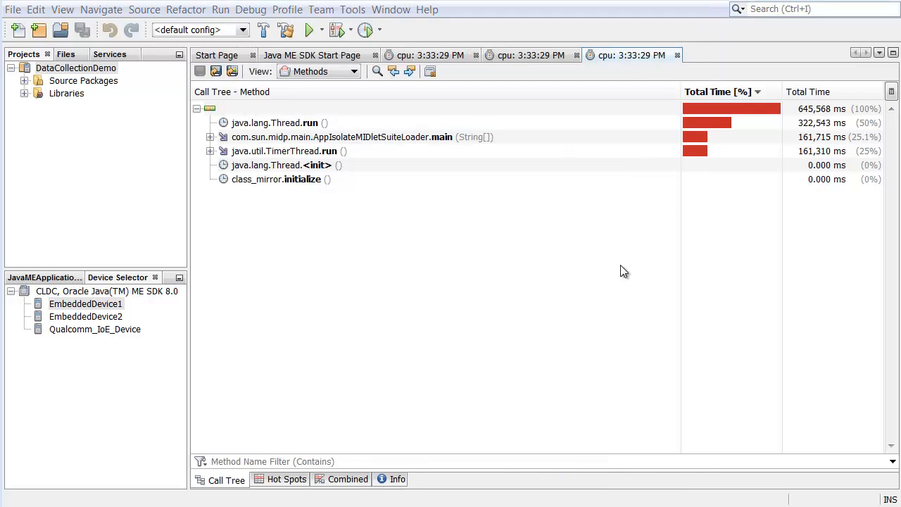
left_click(392, 479)
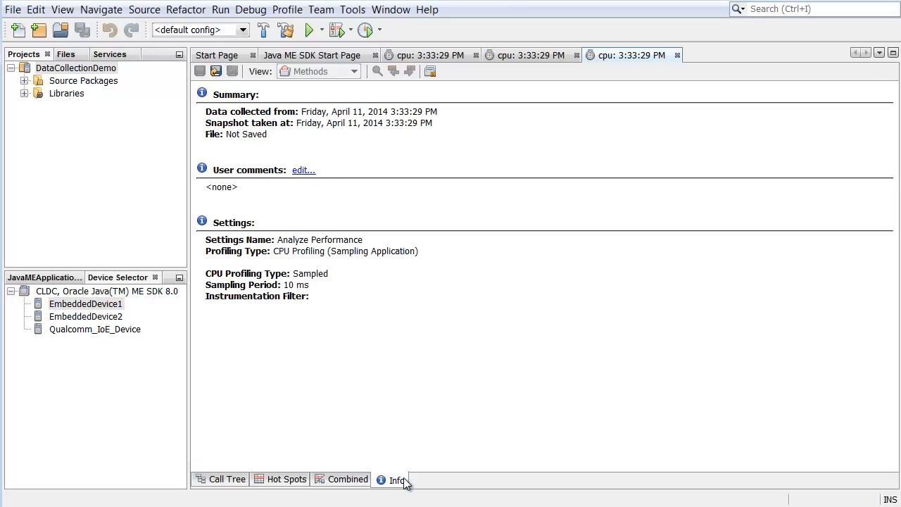
mouse_move(414, 479)
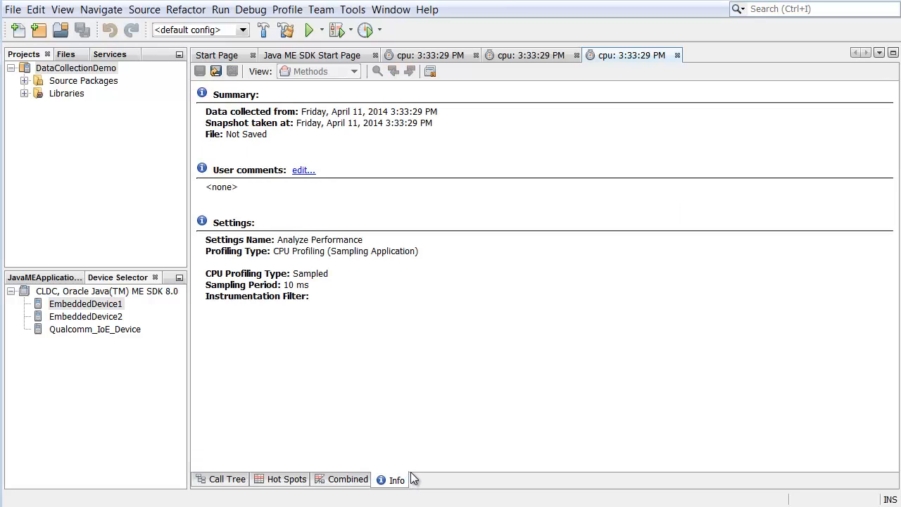